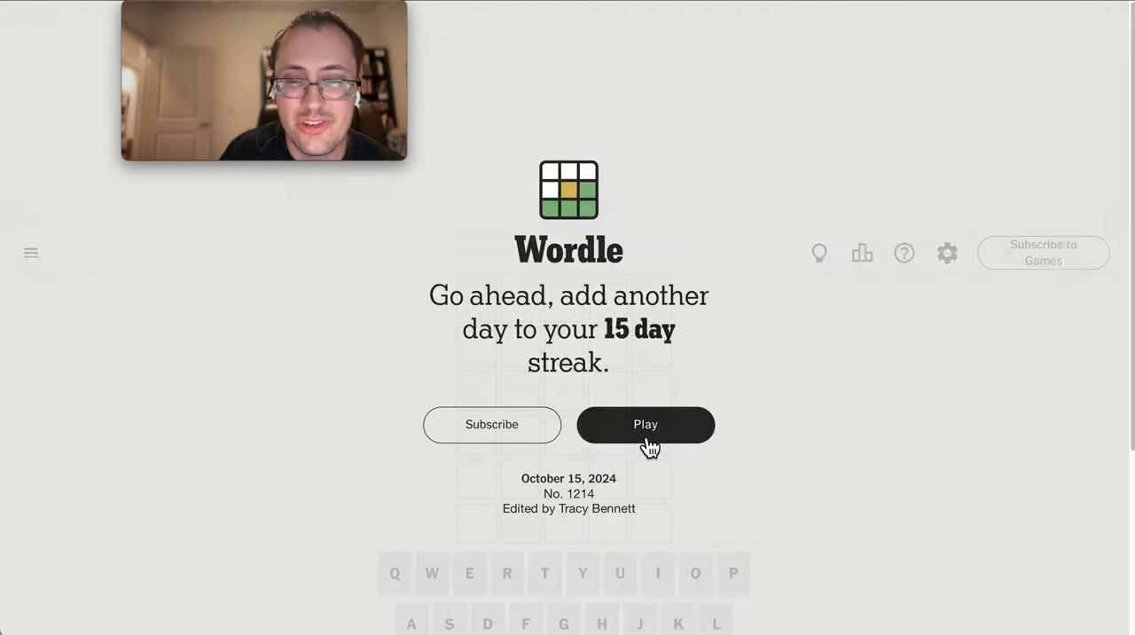
Start today's puzzle and enter CRIES as the first guess
click(646, 424)
text(CA)
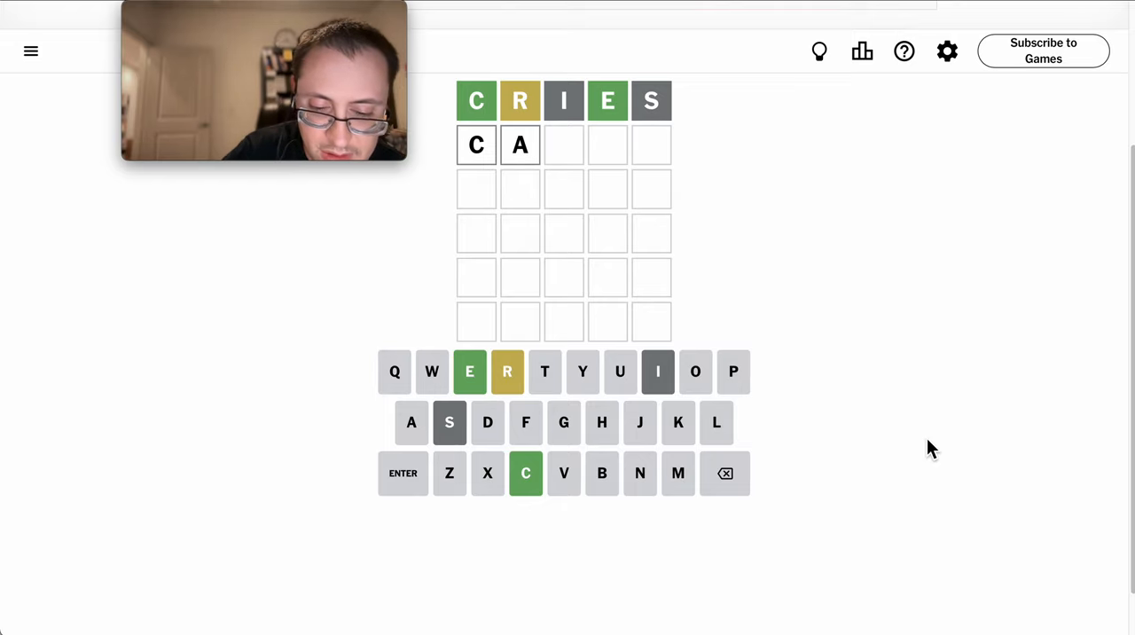
Complete and submit CARET as the second guess
text(RET)
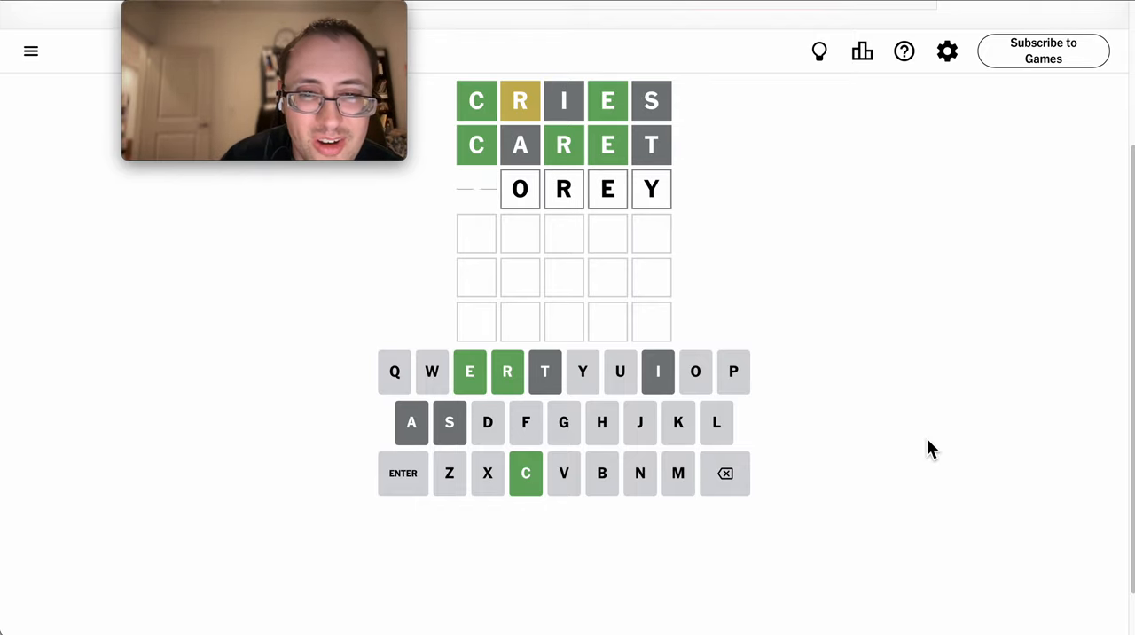
Submit COREY as the third guess and CORED as the fourth
click(402, 472)
text(CORED)
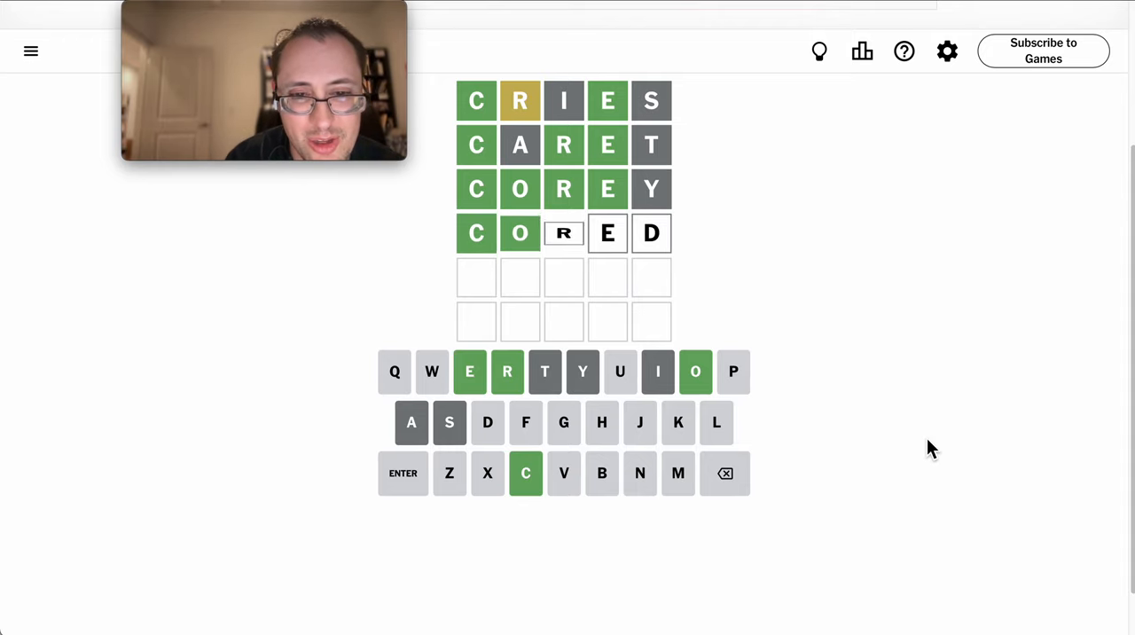
click(403, 472)
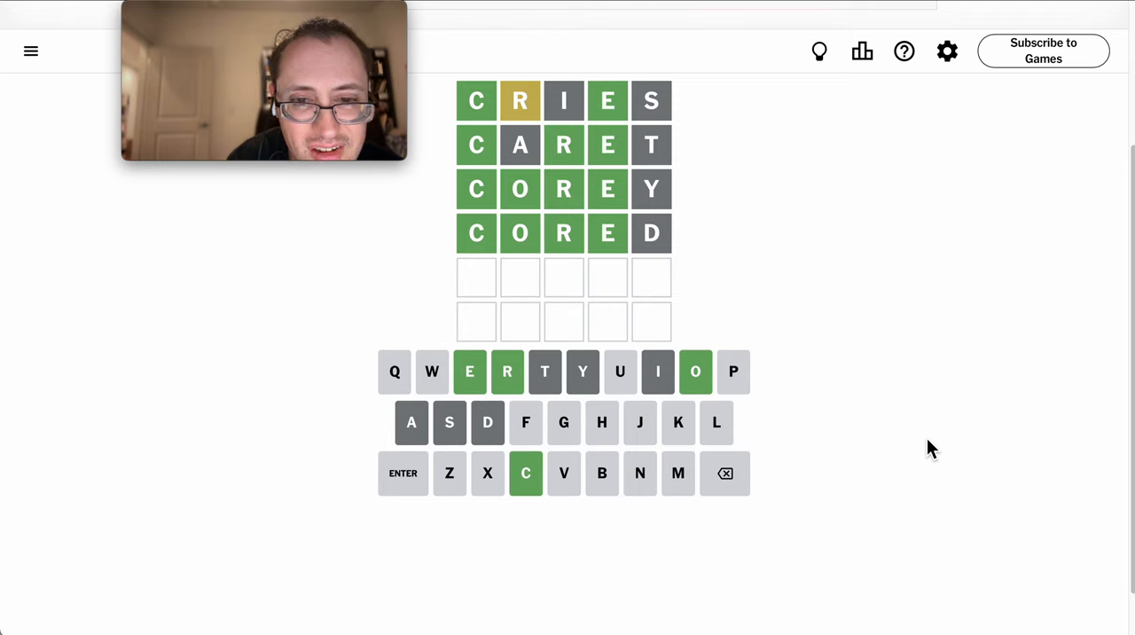
Submit CORER as the winning fifth guess and dismiss the statistics pop-up
click(402, 472)
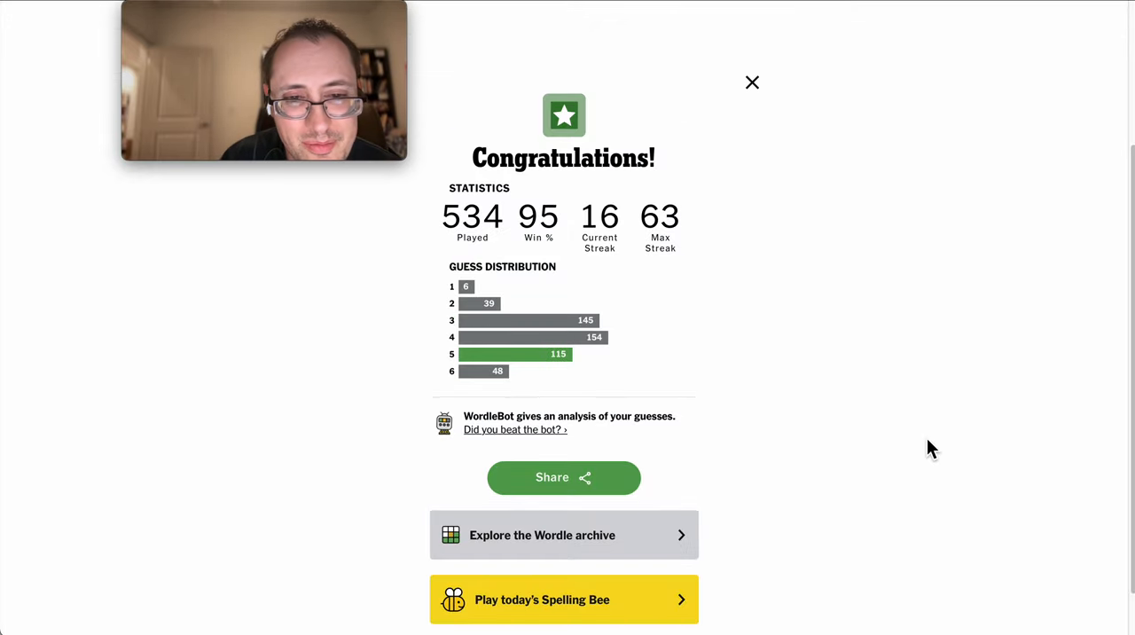
click(751, 81)
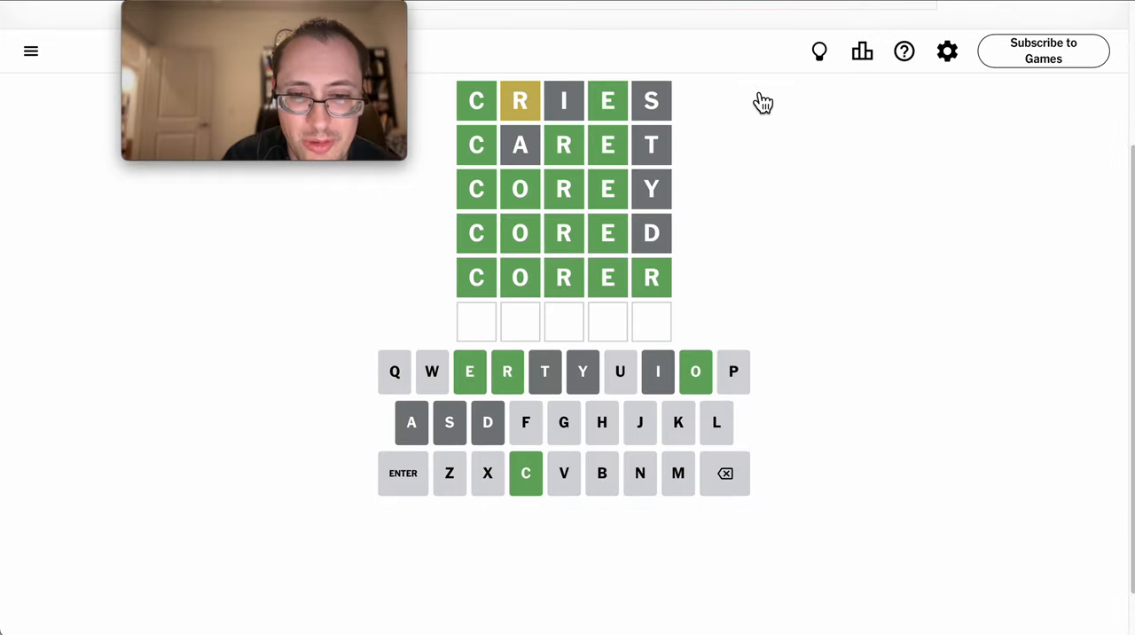
mouse_move(870, 356)
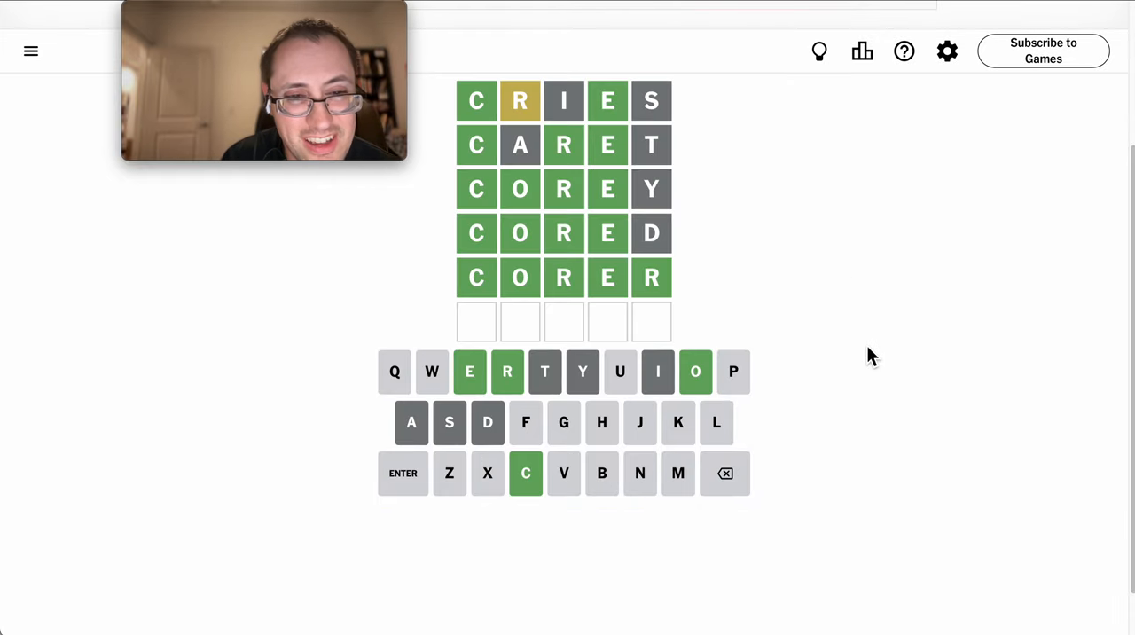